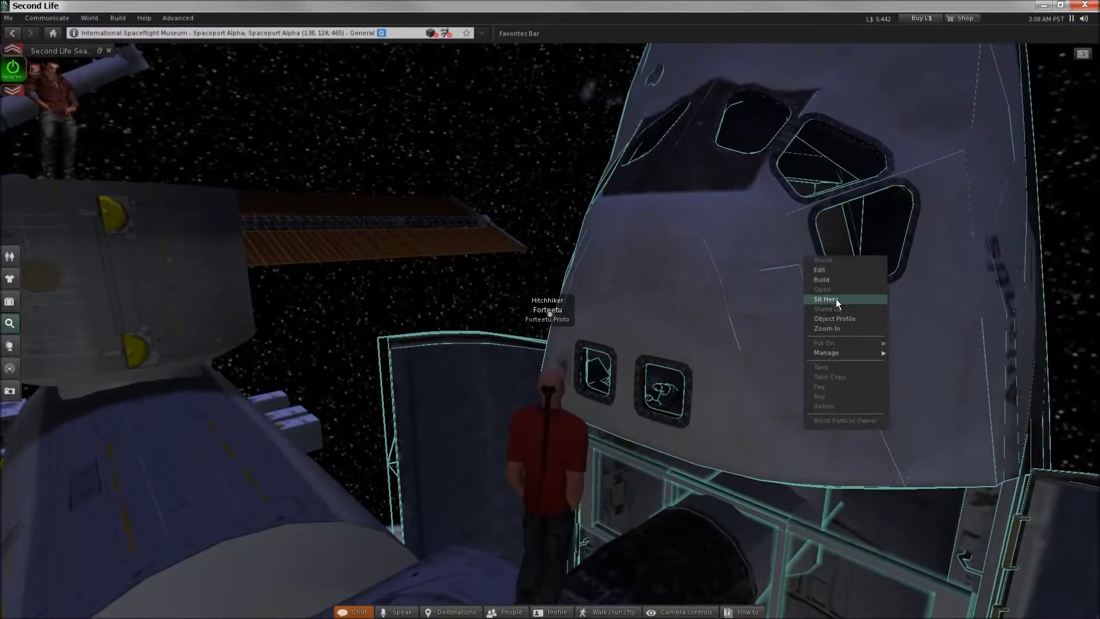
Sit the avatar inside the wireframe-outlined shuttle exhibit via Sit Here
click(824, 299)
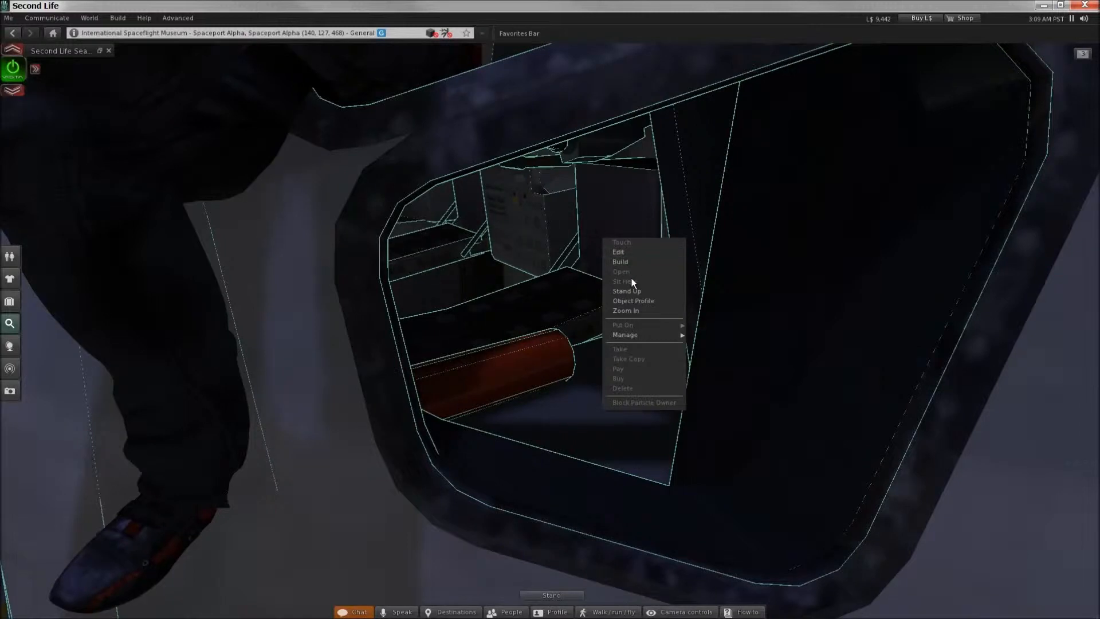
mouse_move(638, 302)
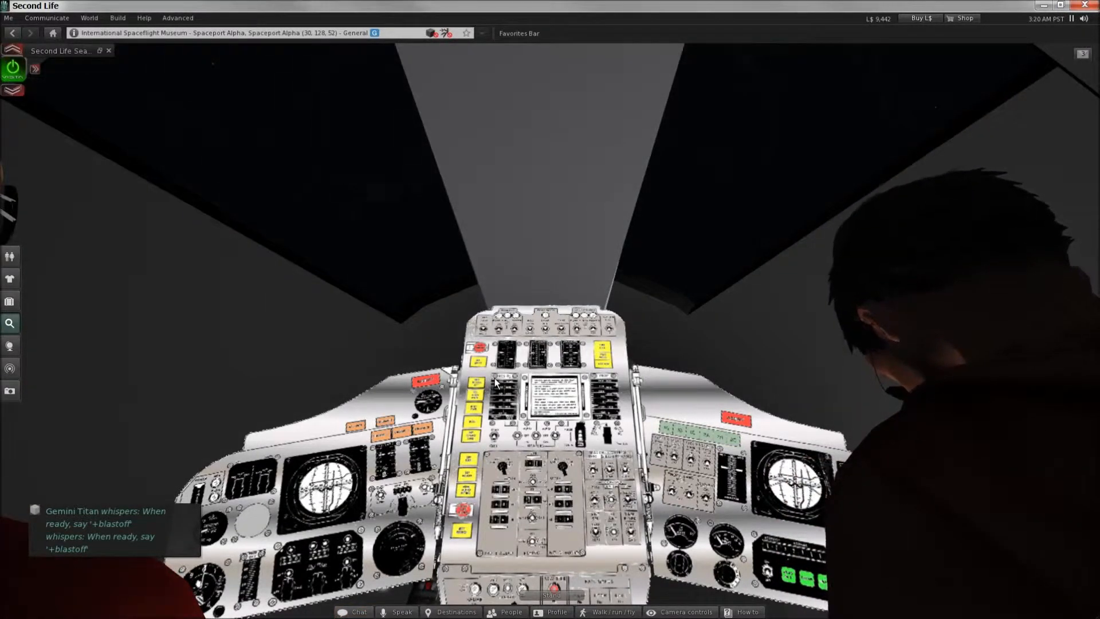
Launch the Gemini Titan ride with the '+blastoff' local chat command
text(+blastoff)
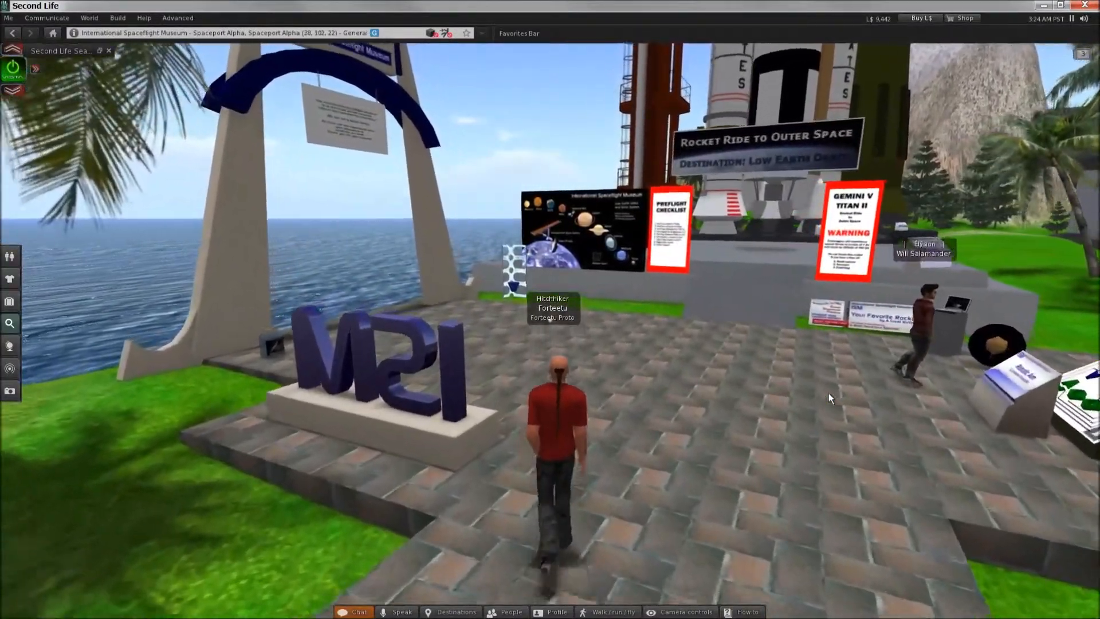
Walk to the ISM Map Teleporter and teleport to a planet in the starry area
key(W)
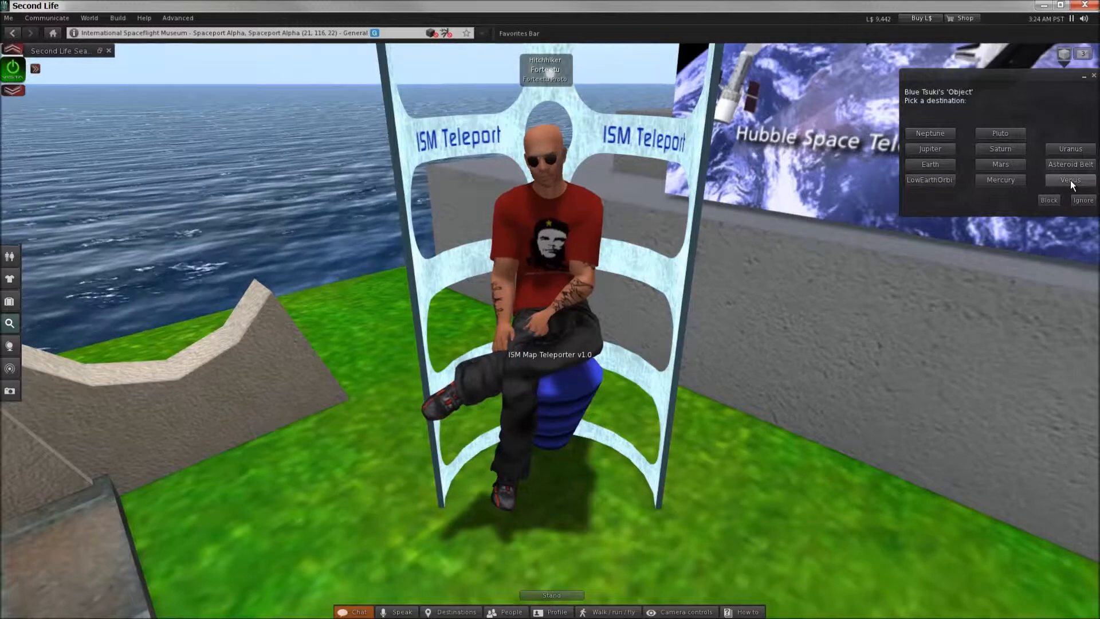
click(1069, 164)
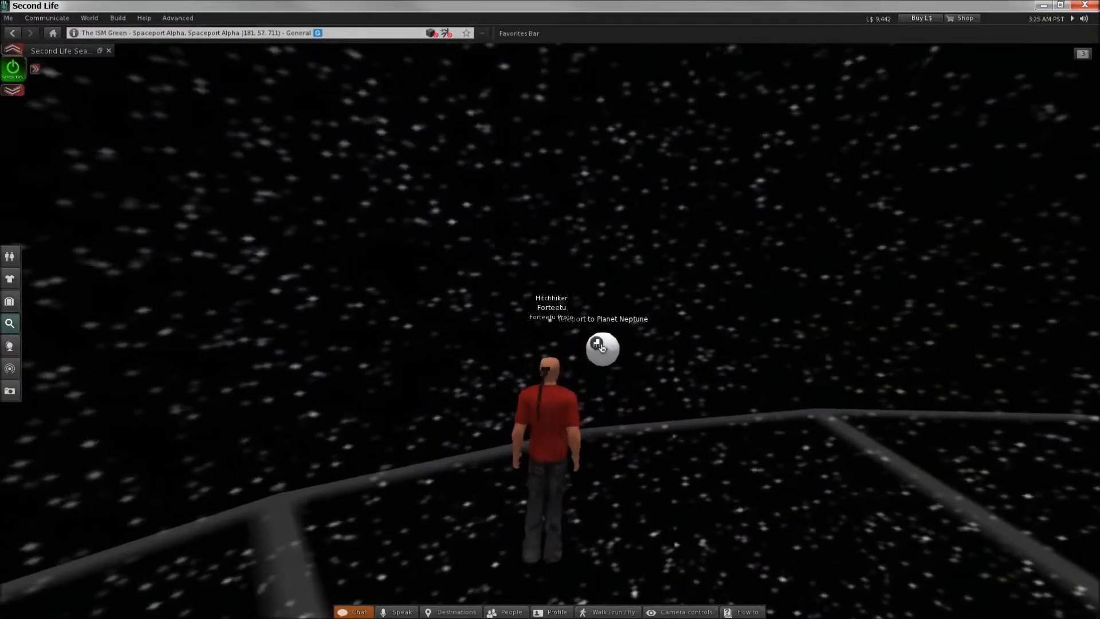
Travel via the floating orb to the New Horizons Spacecraft exhibit
click(599, 348)
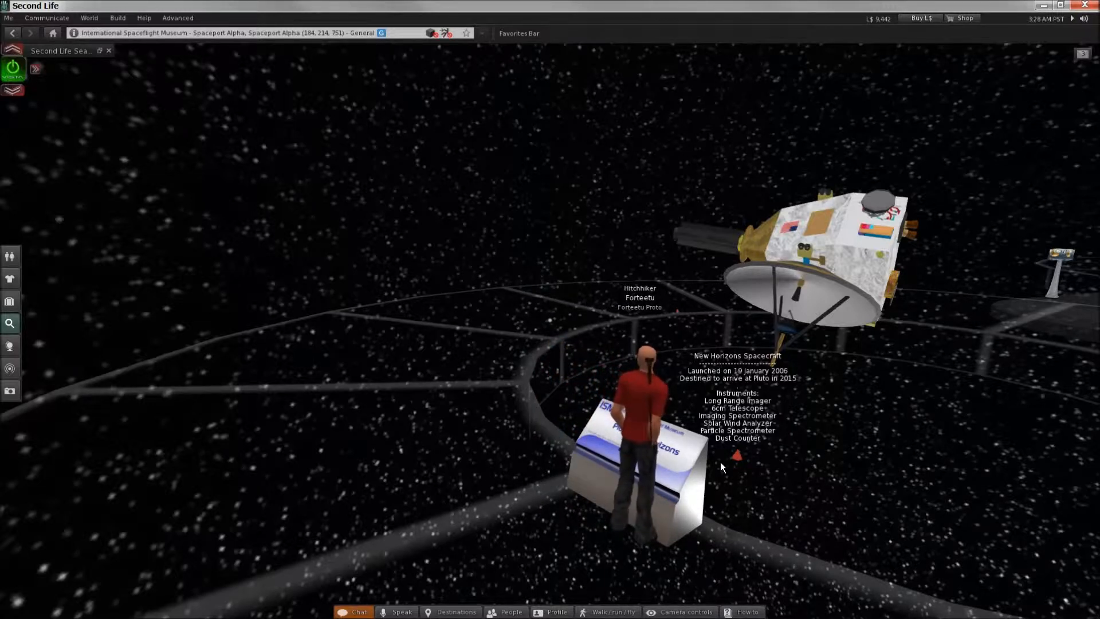
mouse_move(883, 405)
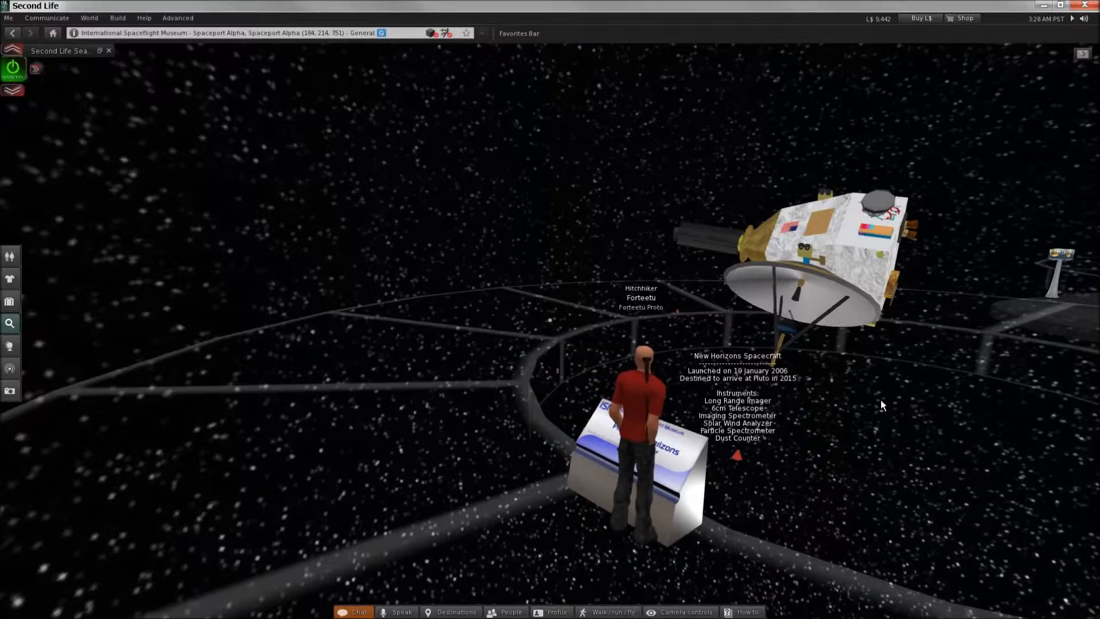